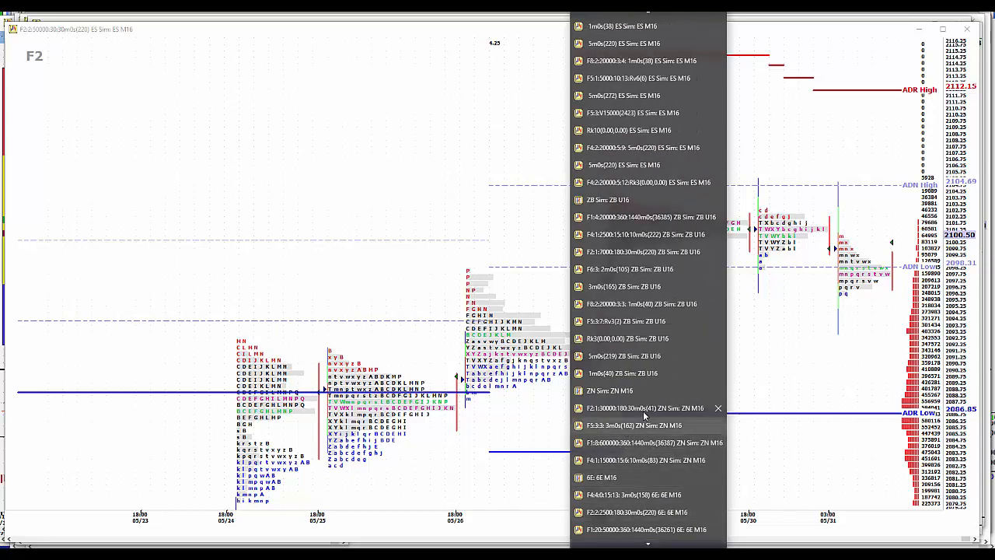
Load the ZN bond futures market profile chart from the open chart list.
left_click(637, 407)
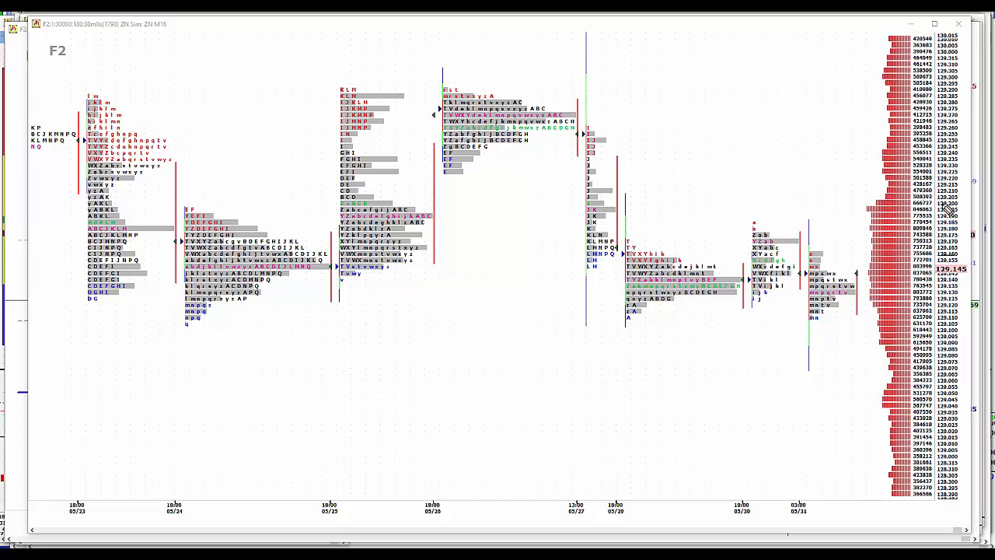
mouse_move(821, 261)
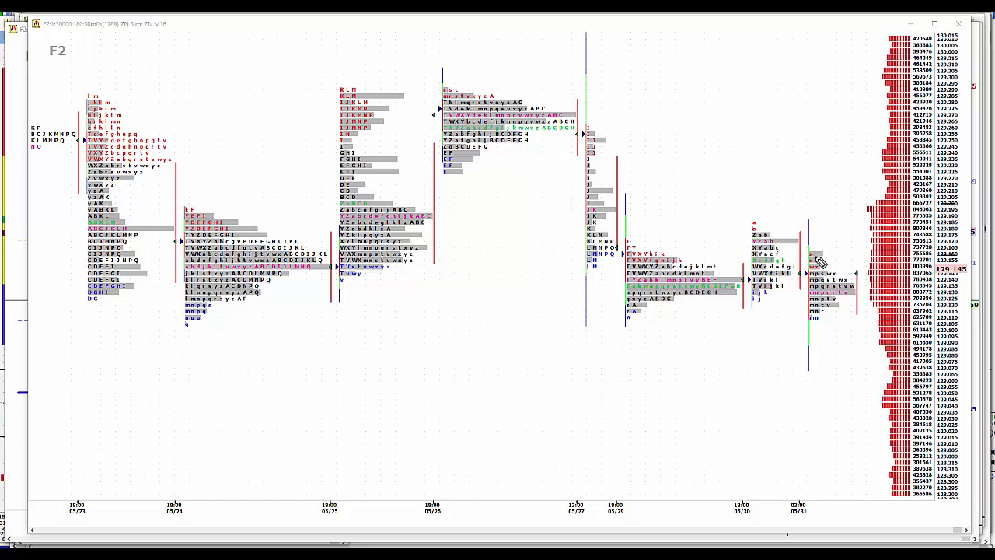
mouse_move(824, 274)
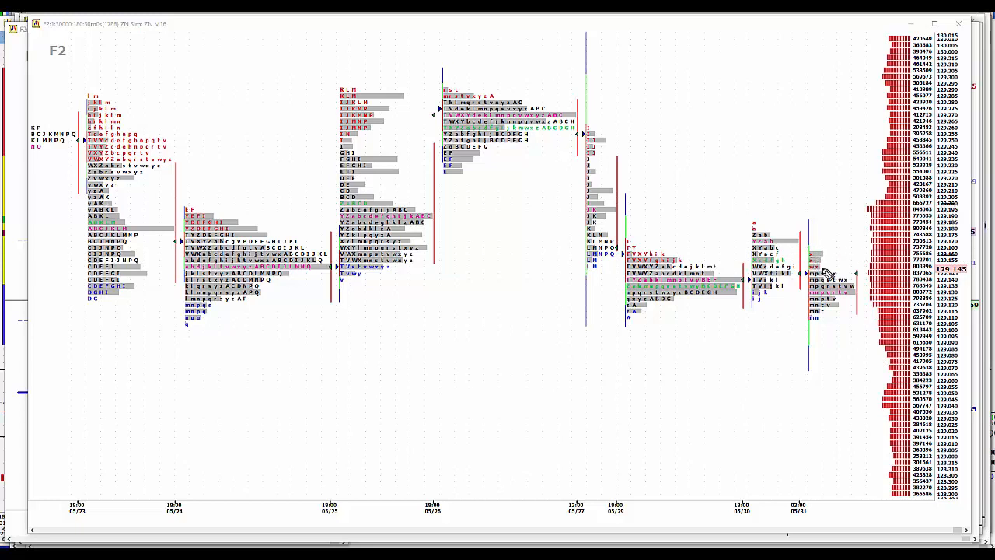
mouse_move(855, 292)
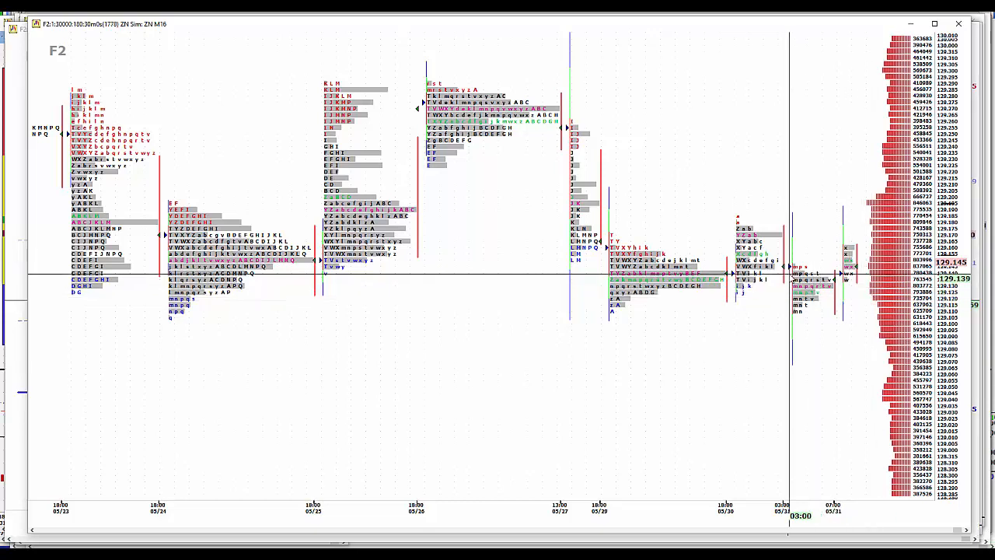
mouse_move(769, 251)
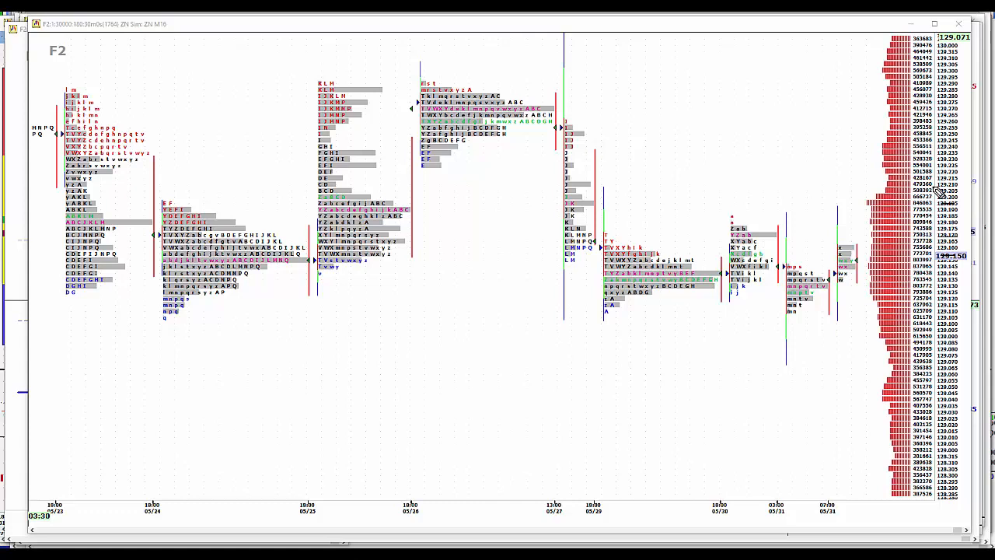
mouse_move(964, 217)
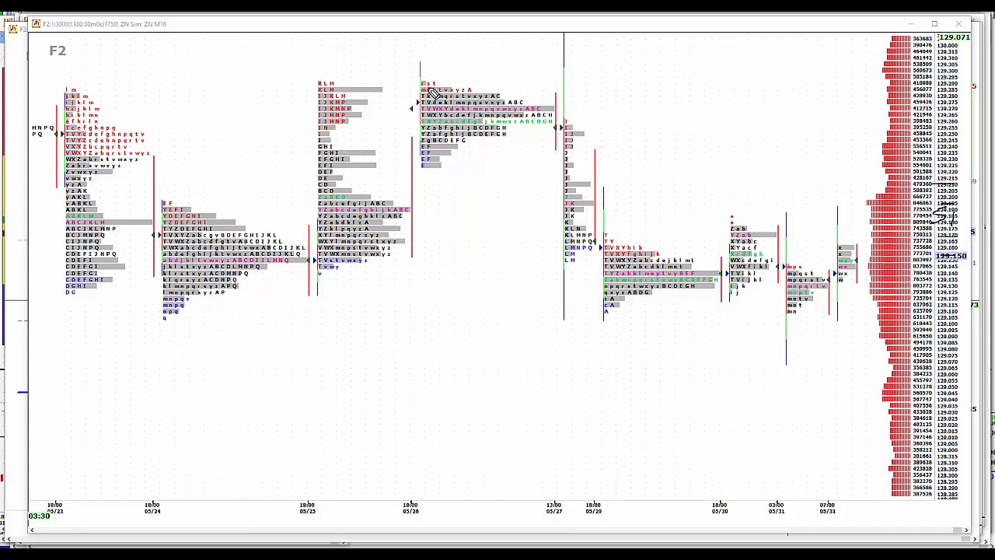
mouse_move(852, 146)
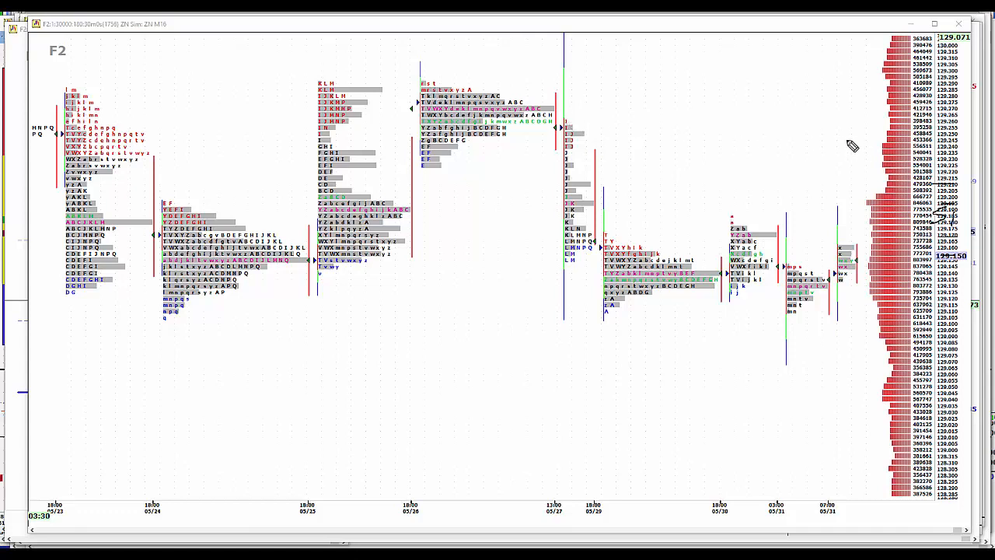
mouse_move(444, 176)
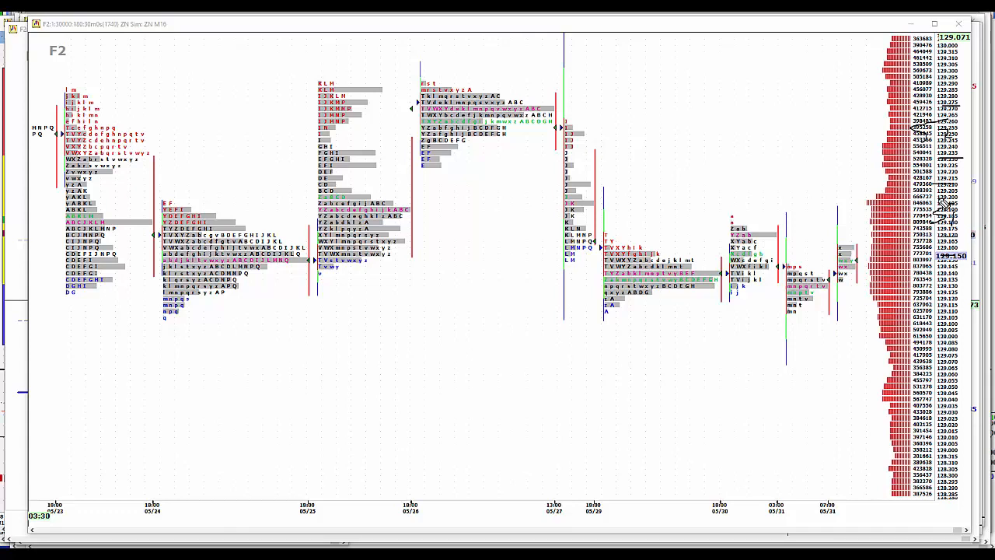
mouse_move(935, 342)
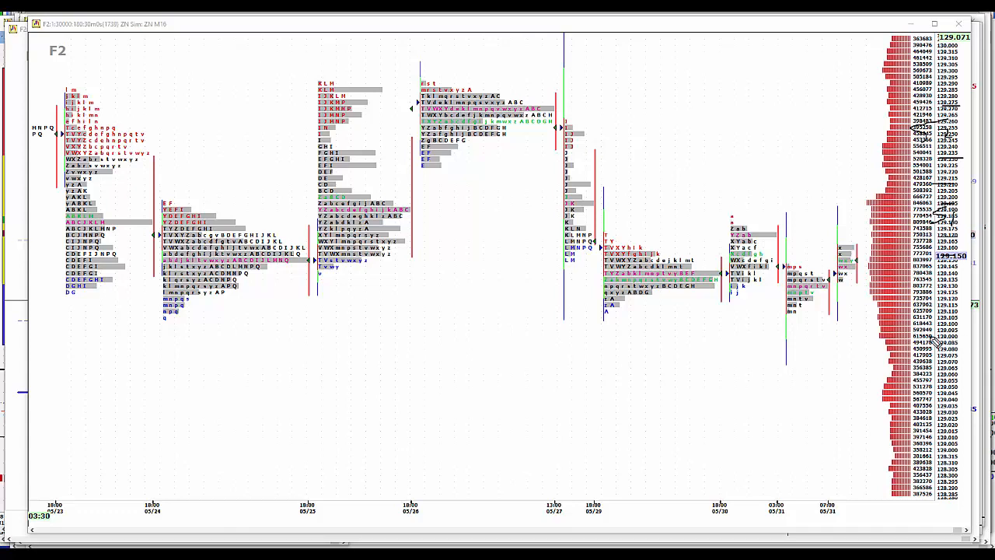
mouse_move(532, 141)
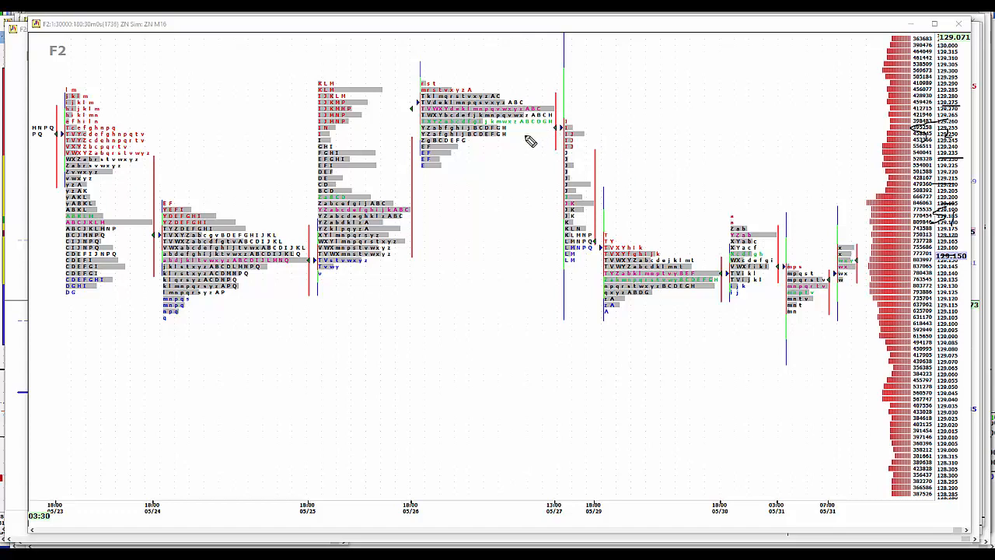
left_click_drag(528, 140, 505, 311)
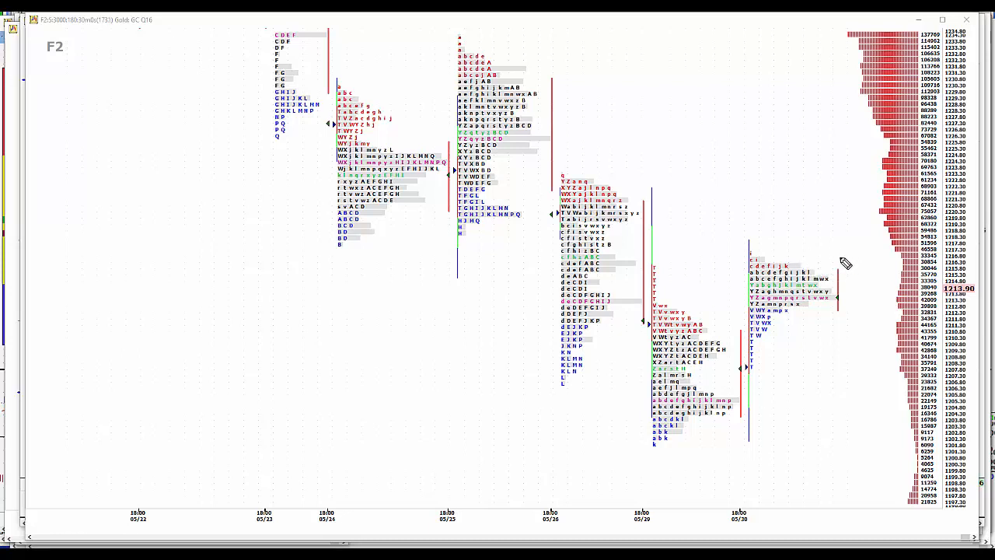
mouse_move(963, 255)
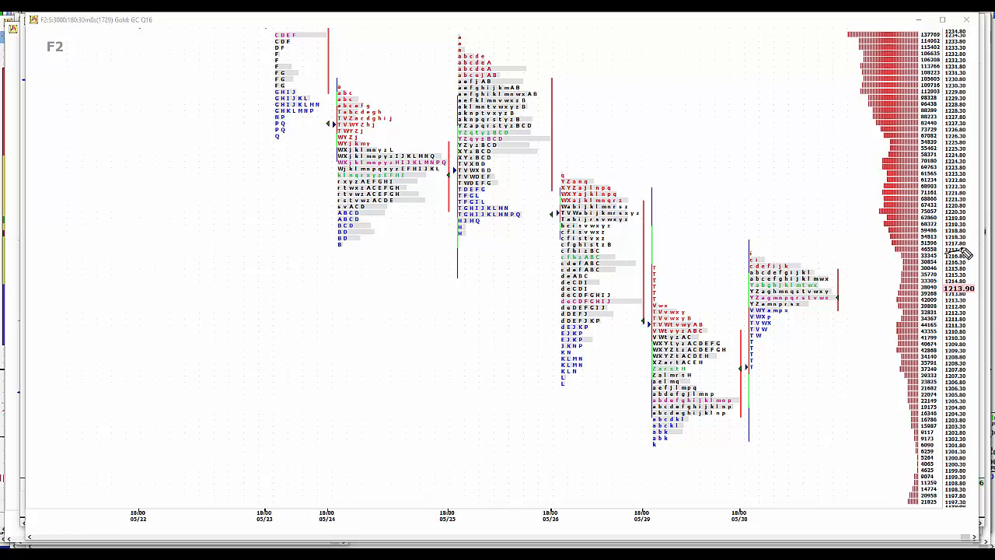
mouse_move(967, 220)
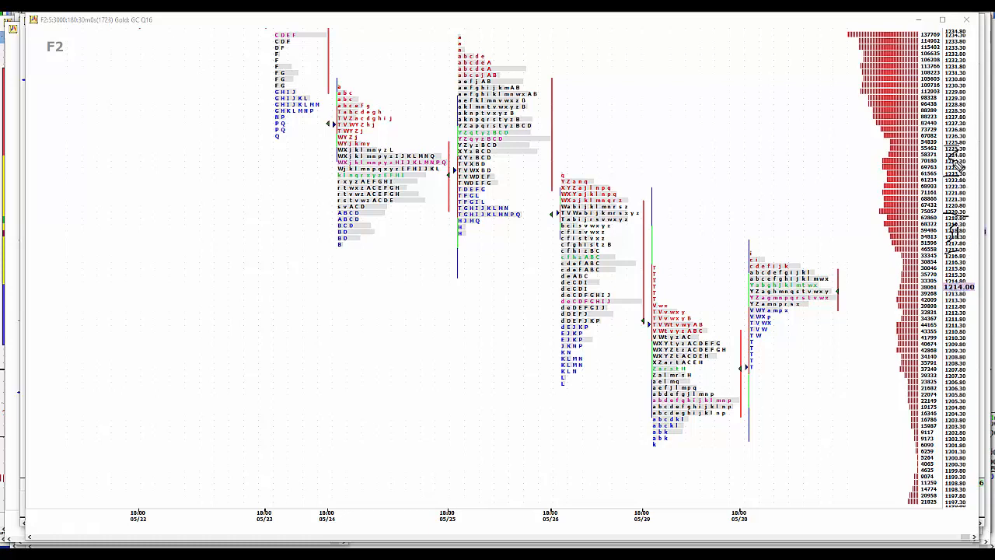
mouse_move(960, 392)
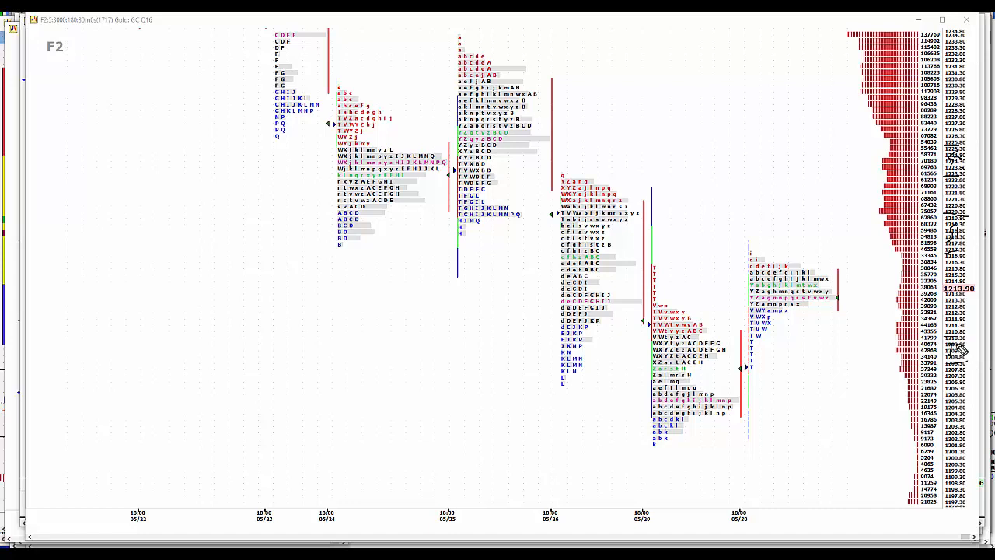
mouse_move(958, 470)
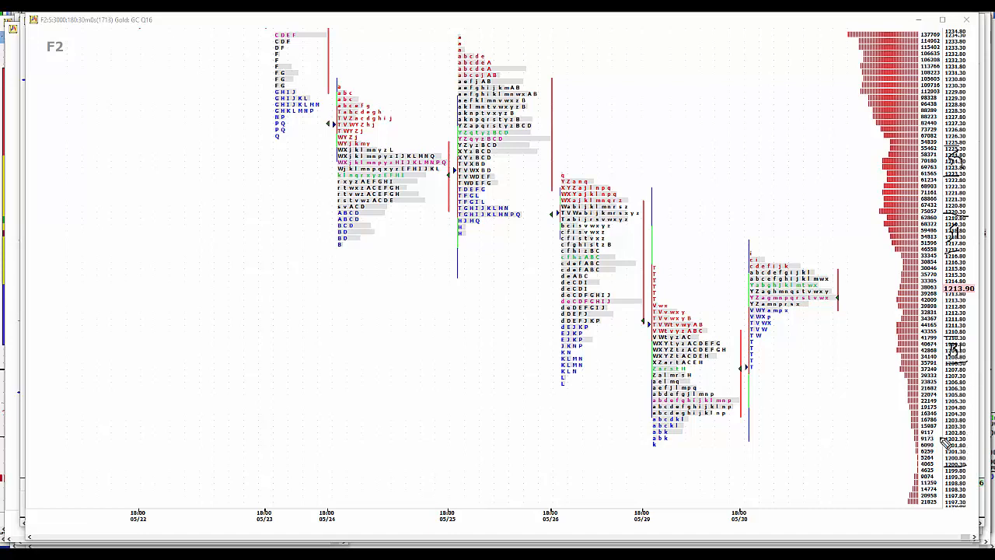
mouse_move(951, 450)
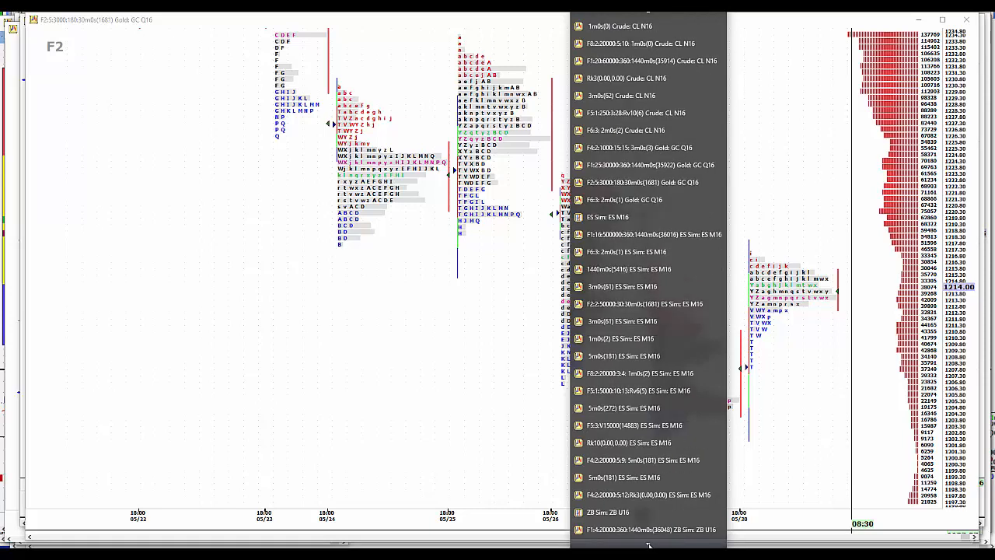
Load the 6E euro futures market profile chart from the symbol list.
scroll("down", 3)
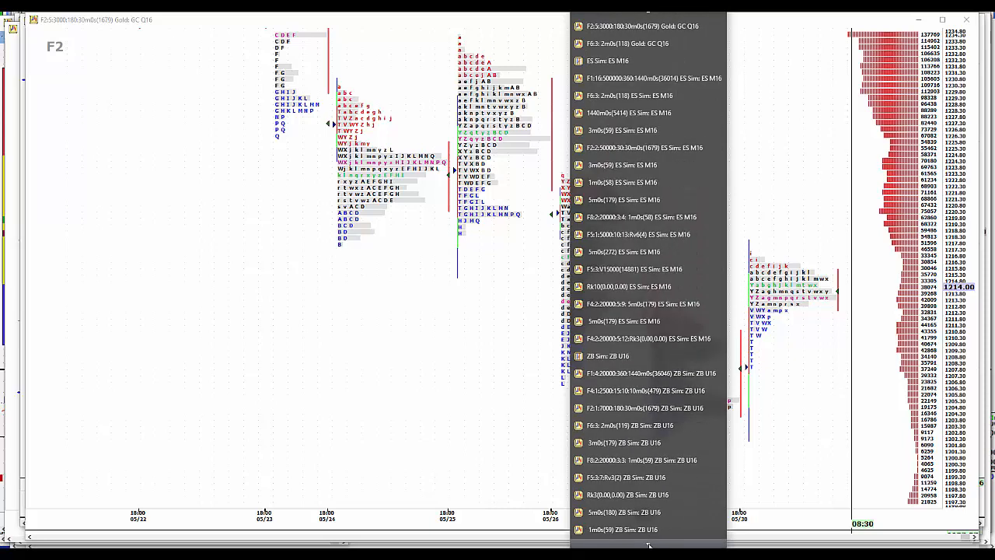
scroll("down", 3)
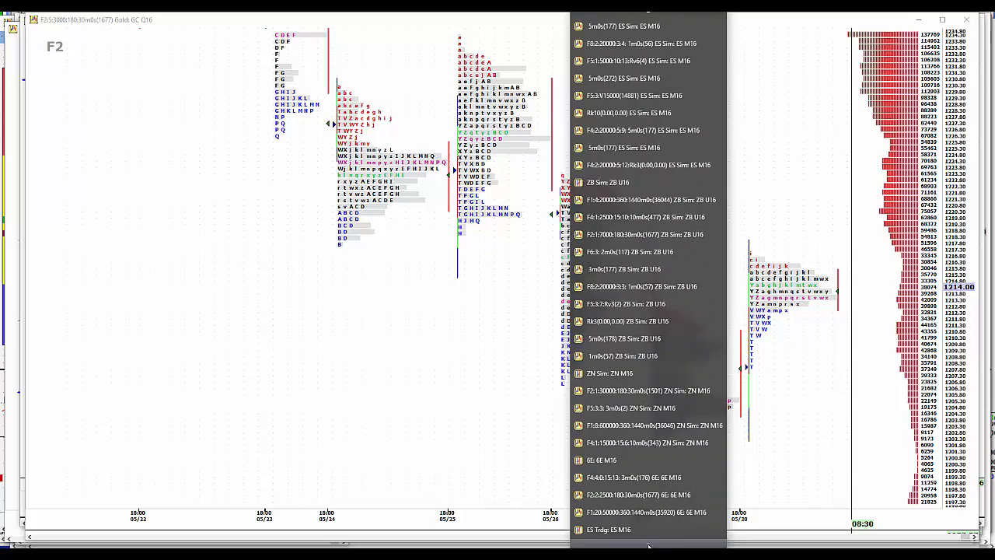
left_click(637, 494)
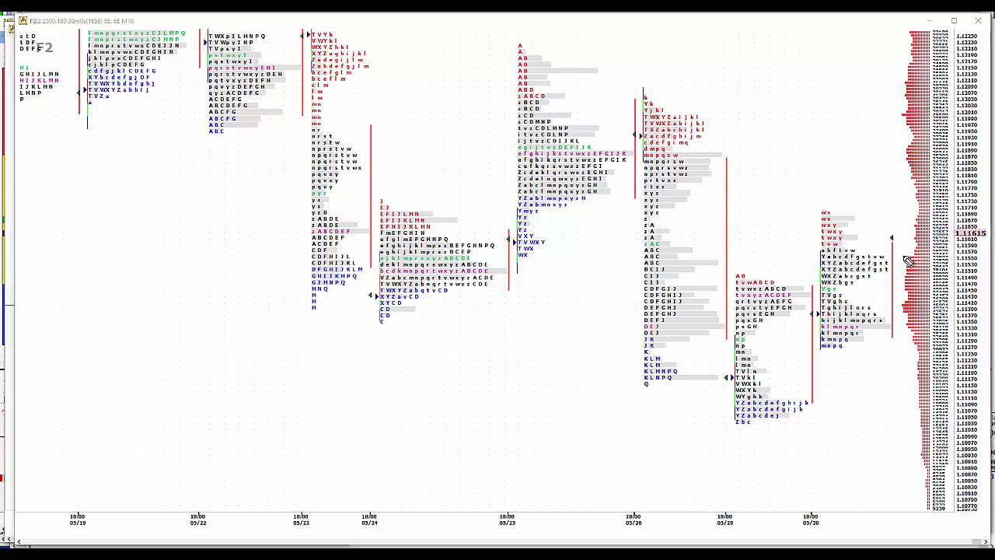
mouse_move(929, 249)
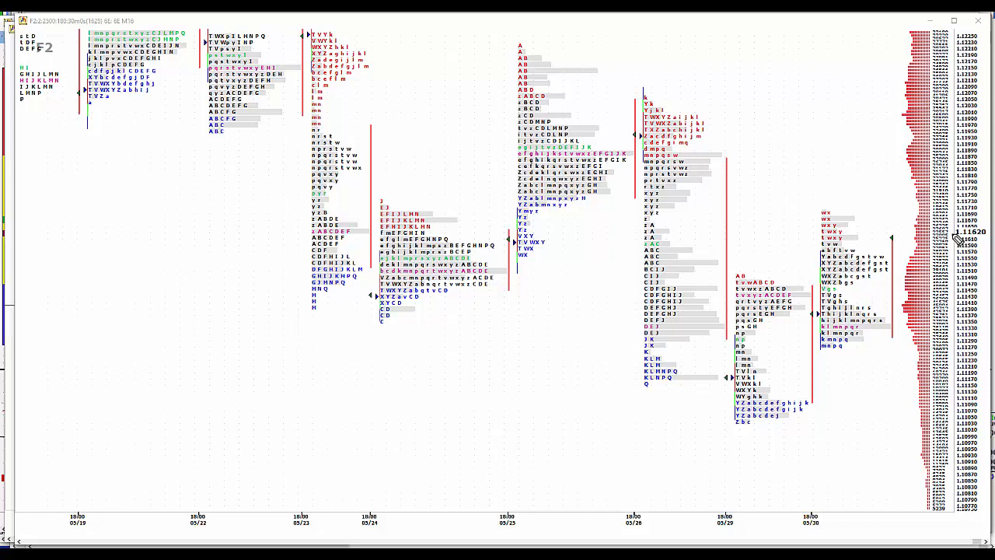
mouse_move(978, 236)
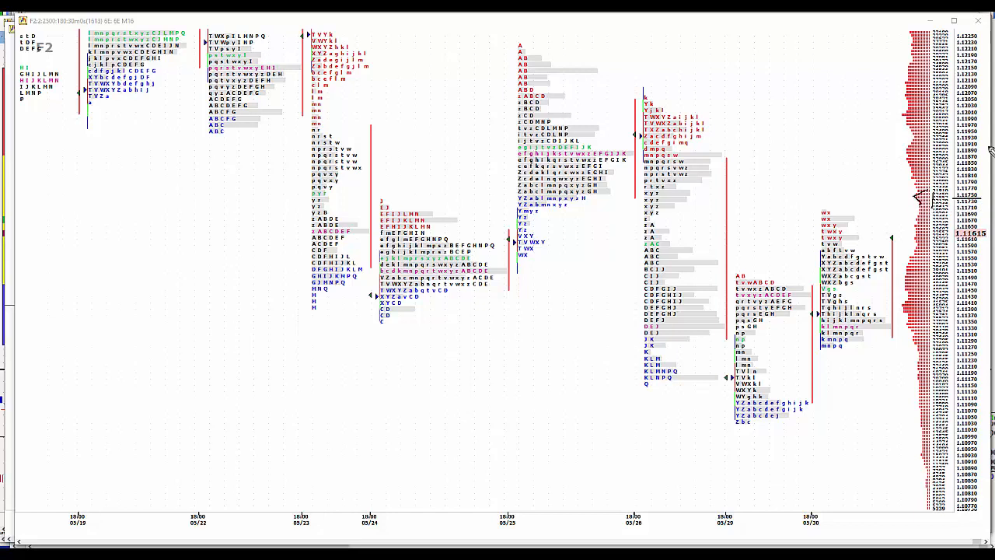
mouse_move(942, 118)
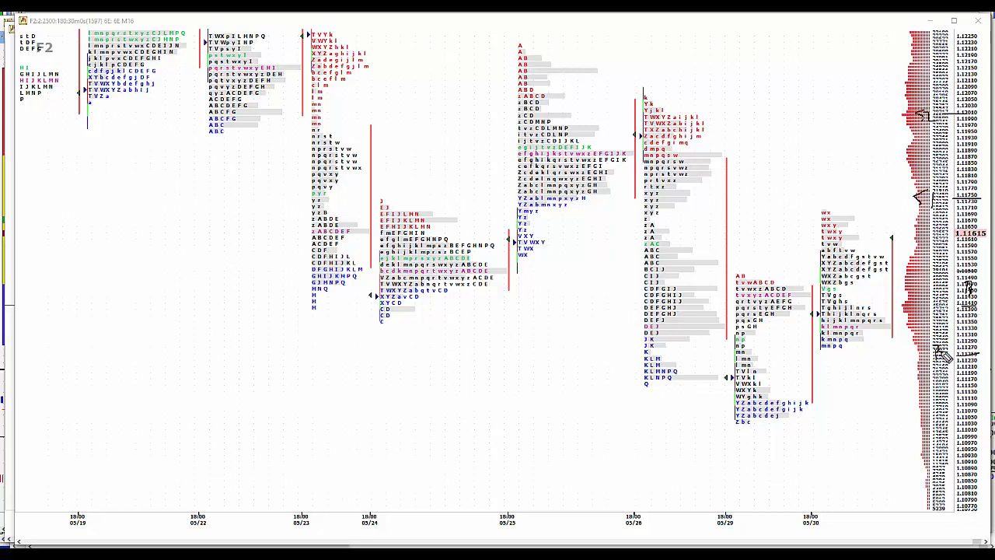
mouse_move(952, 354)
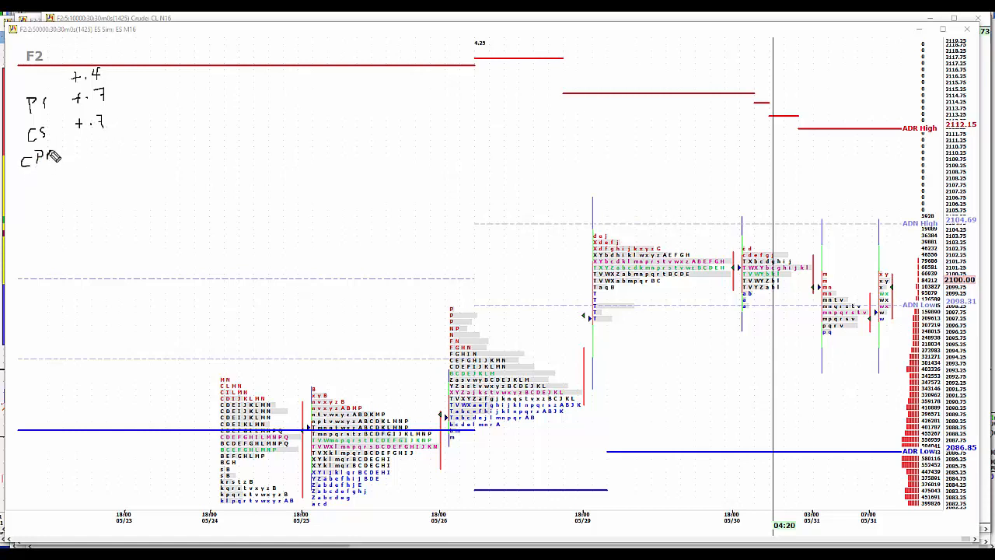
Annotate the CPMI economic release figure in the crude chart's upper-left corner.
type("MI 56.7")
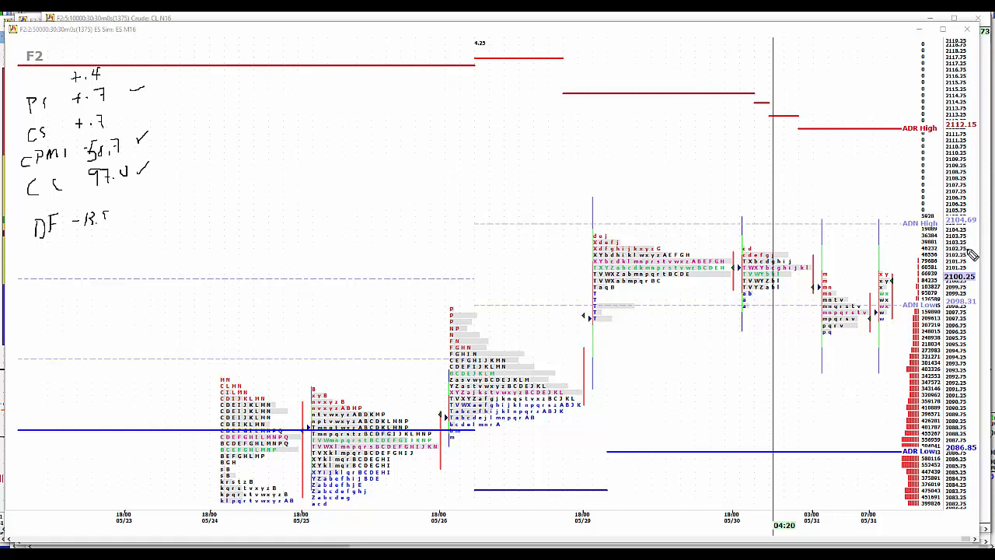
mouse_move(952, 221)
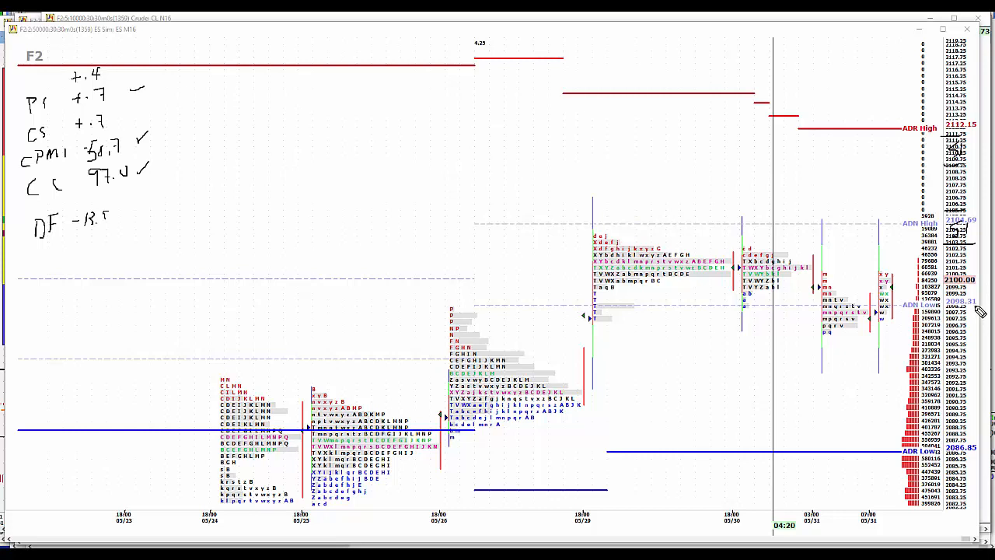
mouse_move(967, 345)
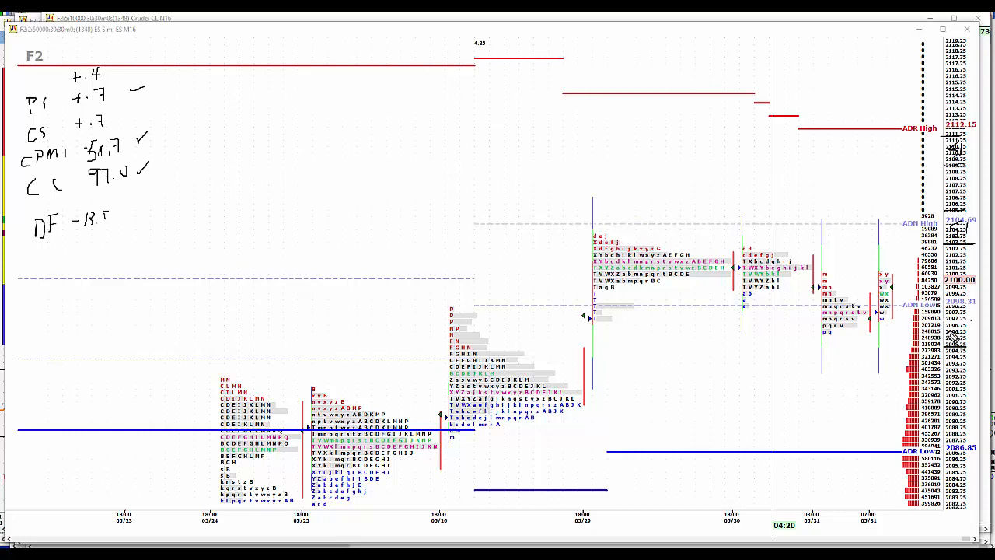
mouse_move(951, 336)
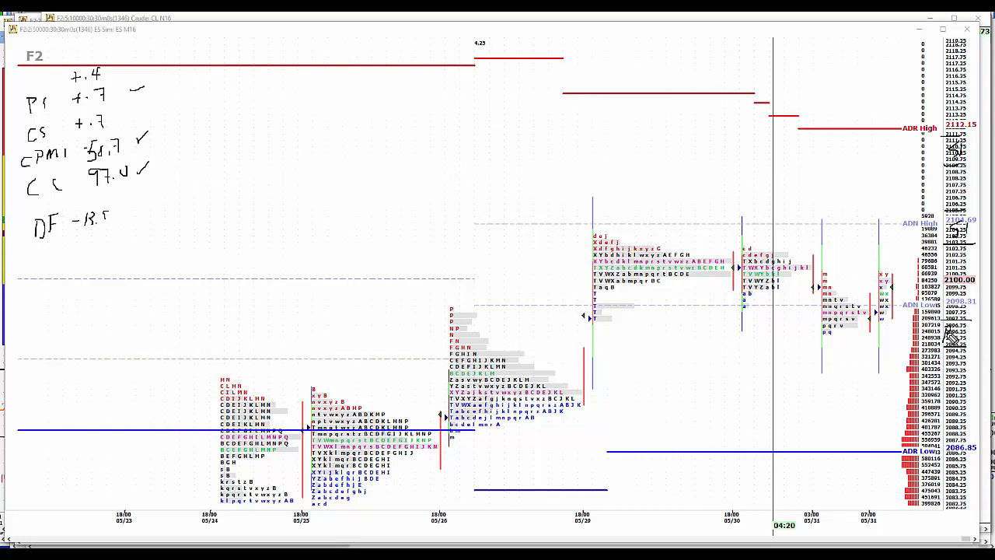